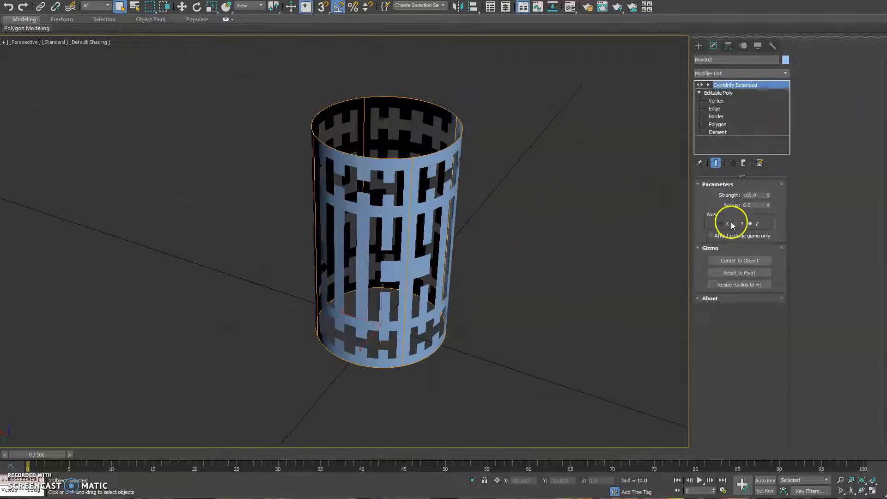
Step: Try bending the panel along the Y axis, then return it to the Z axis
click(749, 223)
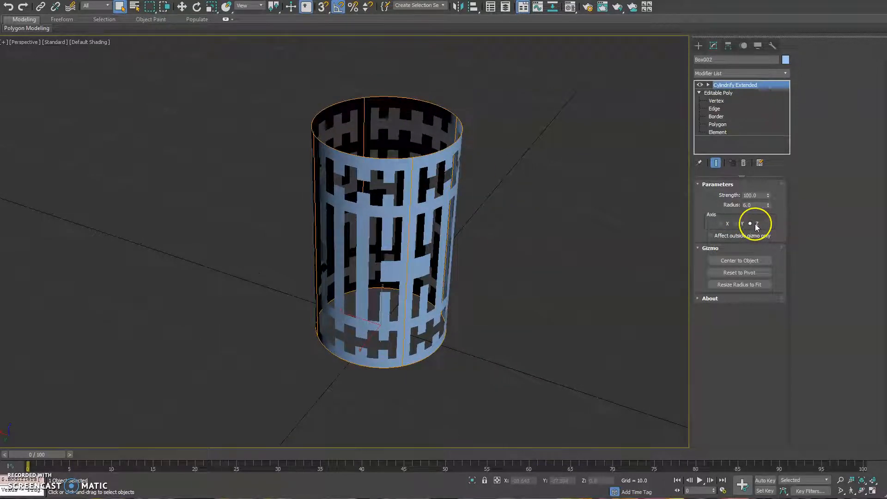
click(720, 224)
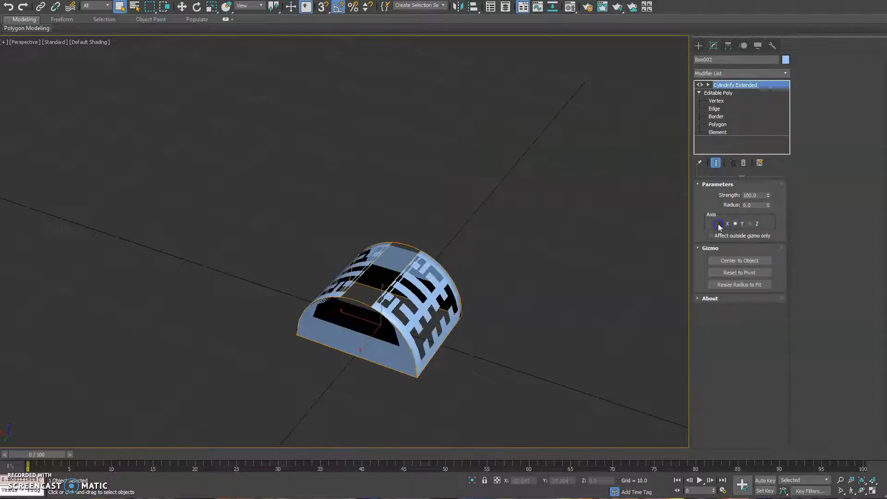
click(750, 223)
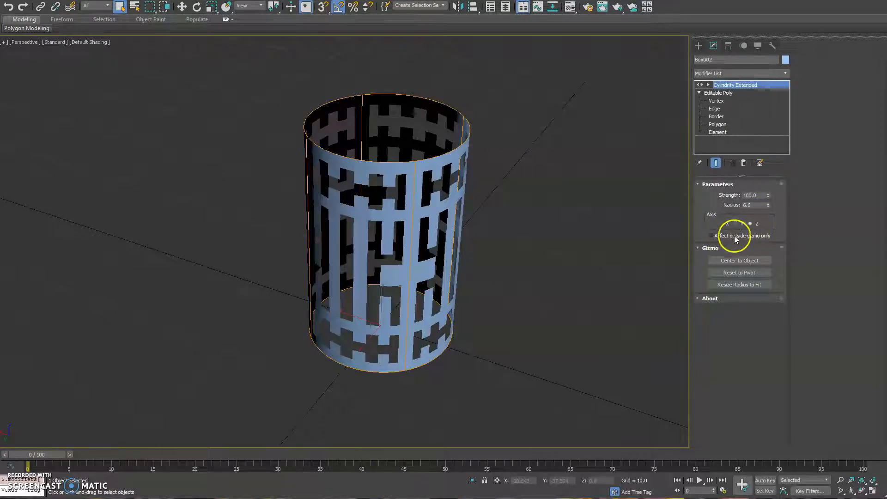
mouse_move(744, 124)
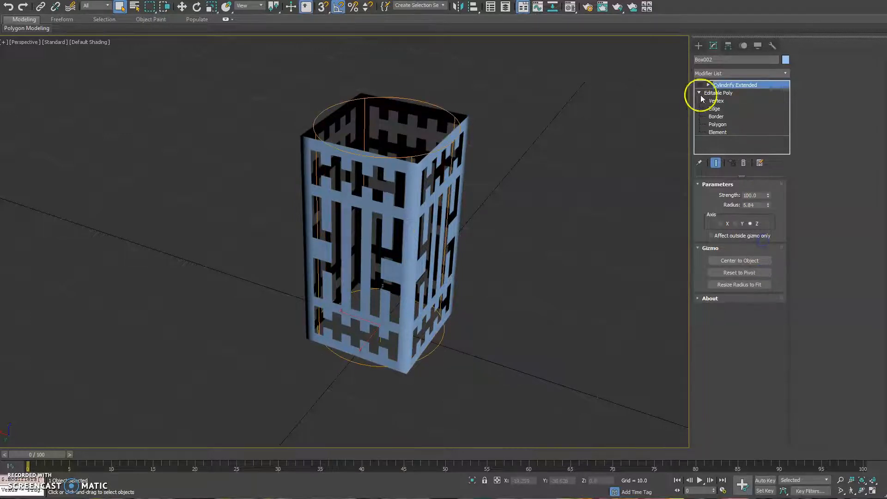
Step: Switch Cylindrify Extended back on for radius 5.65 with outside-gizmo-only
click(710, 235)
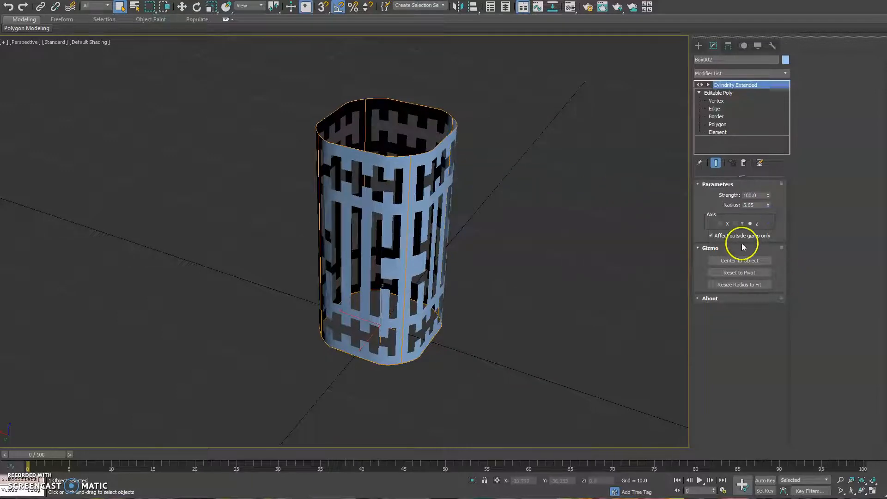
click(741, 222)
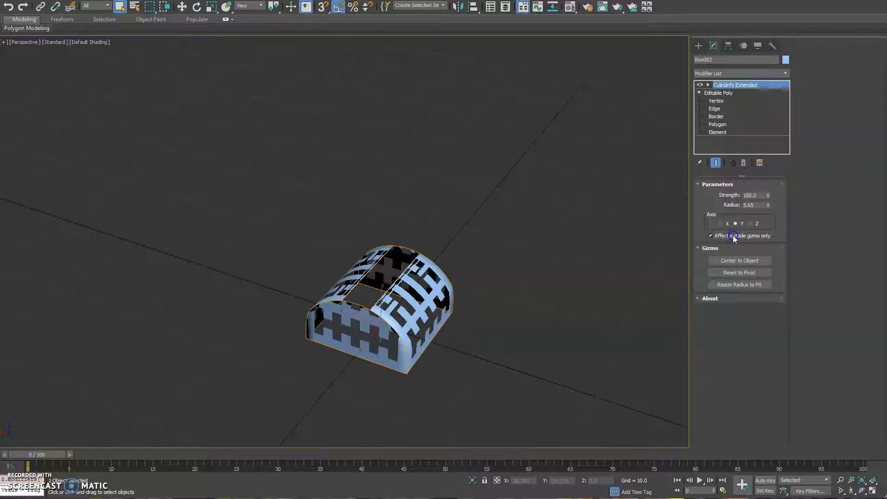
click(750, 223)
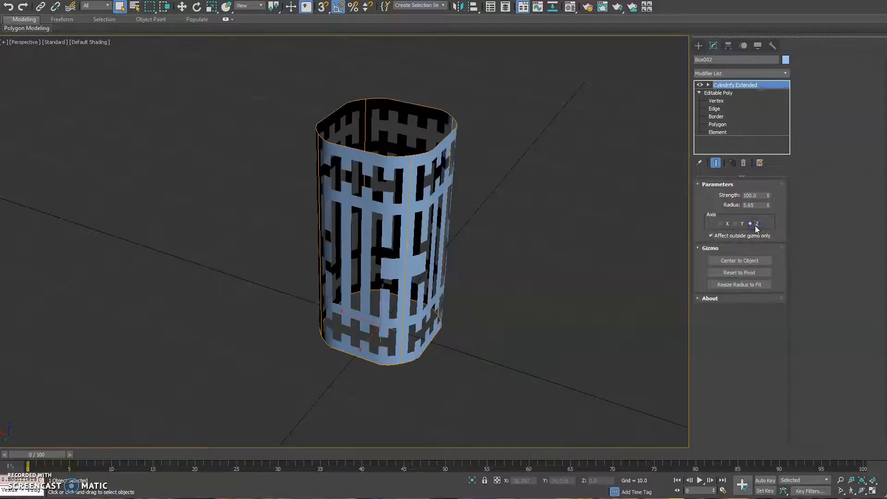